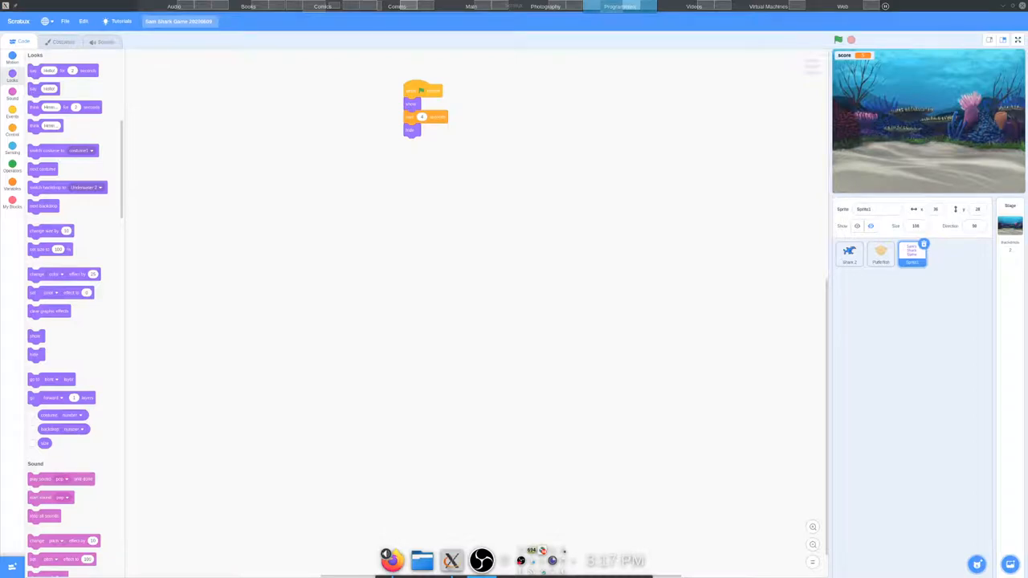
pyautogui.moveTo(752, 205)
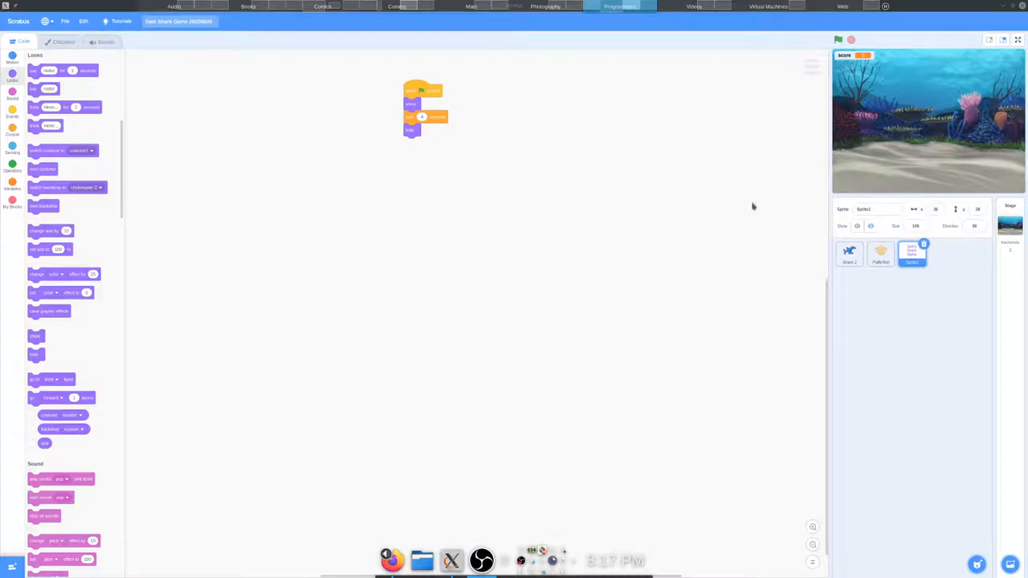
pyautogui.moveTo(453, 106)
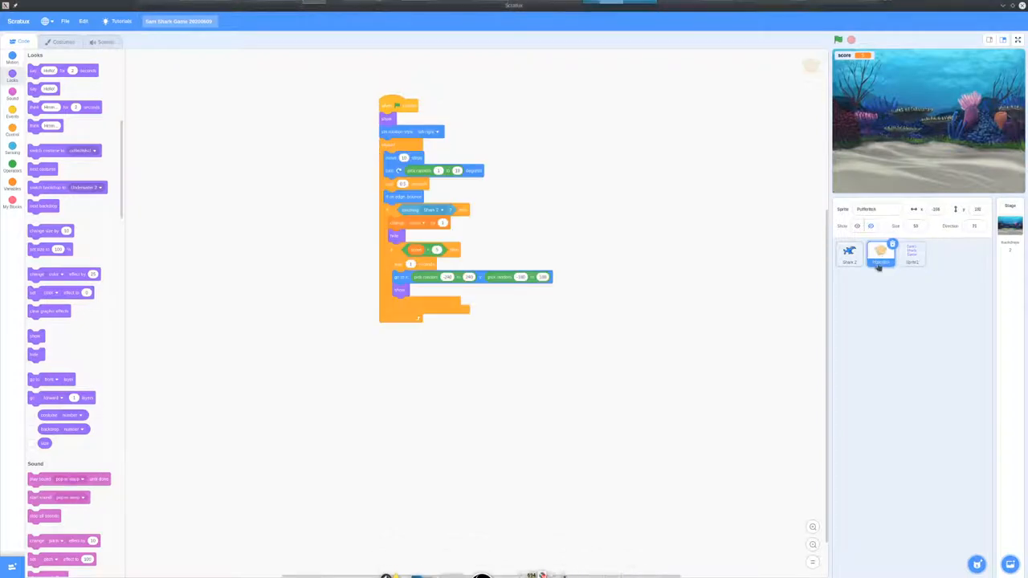
# Step: Review the shark sprite's scripts, then run Sam's Shark Game full screen with score 0
pyautogui.click(848, 254)
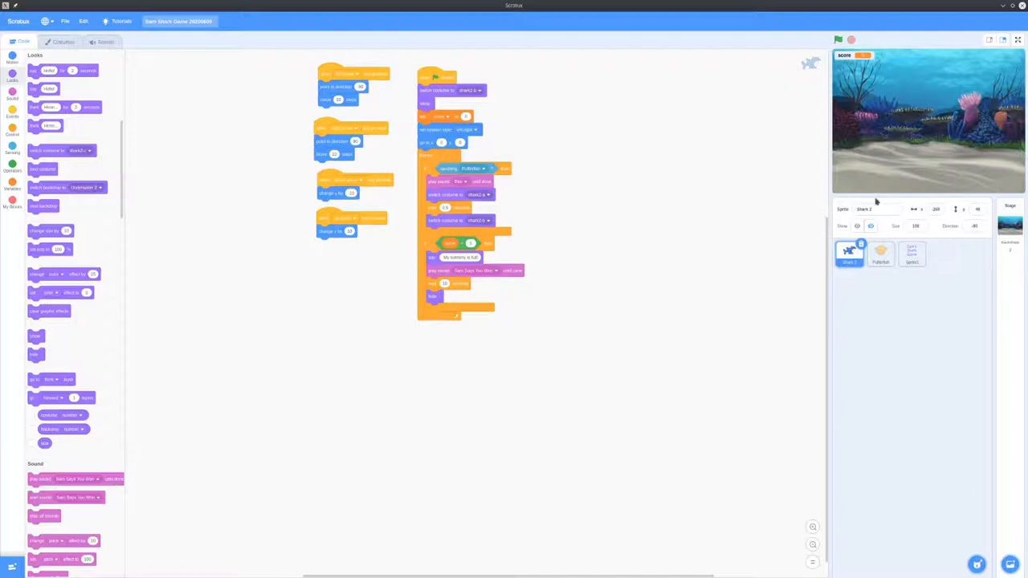
pyautogui.moveTo(875, 200)
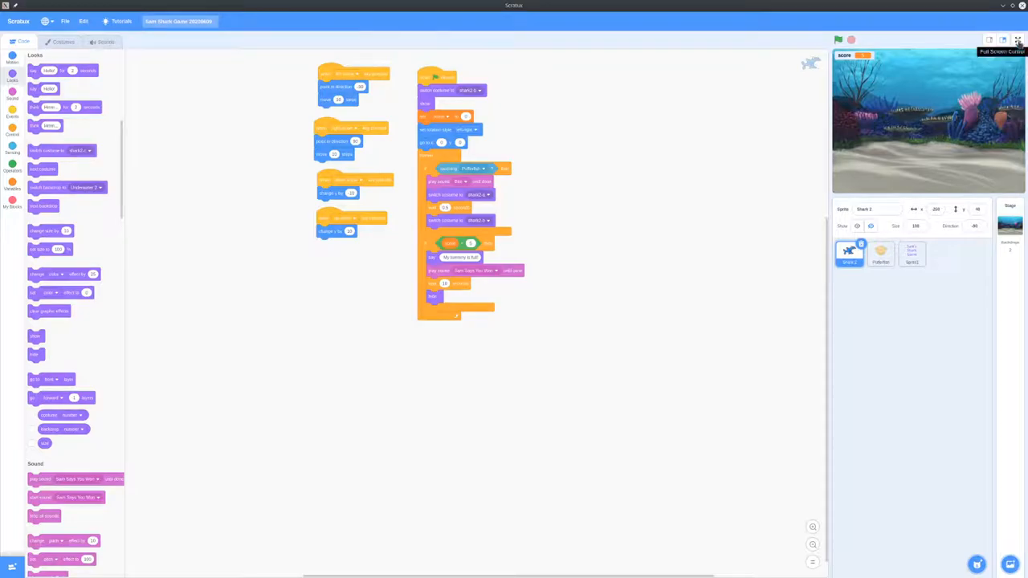
pyautogui.click(1018, 40)
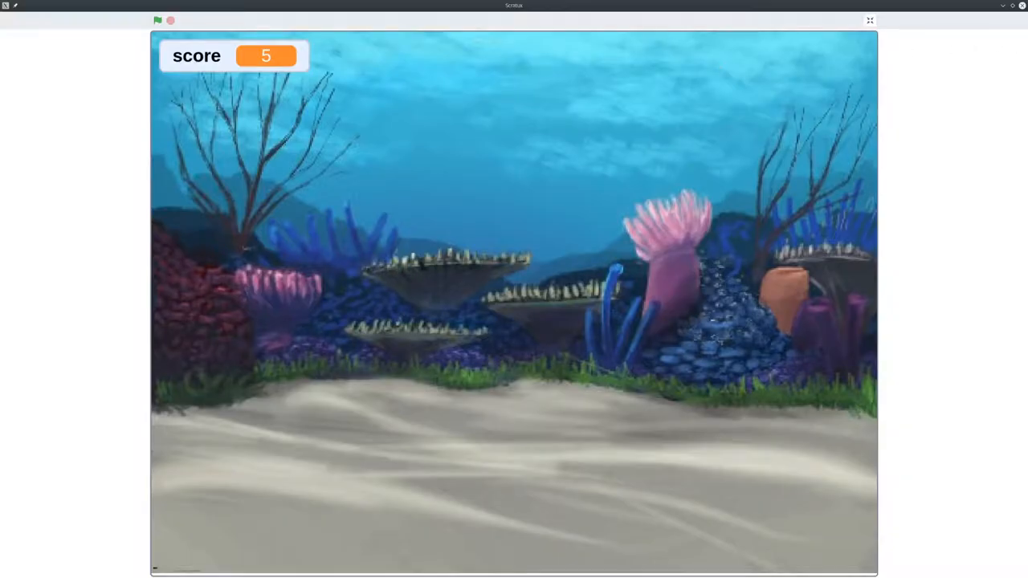
pyautogui.click(157, 19)
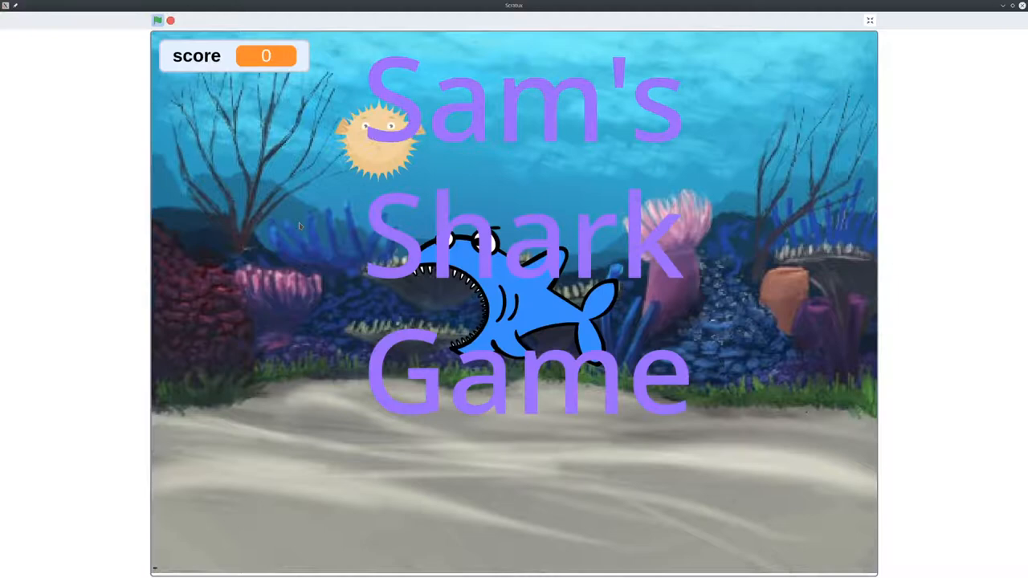